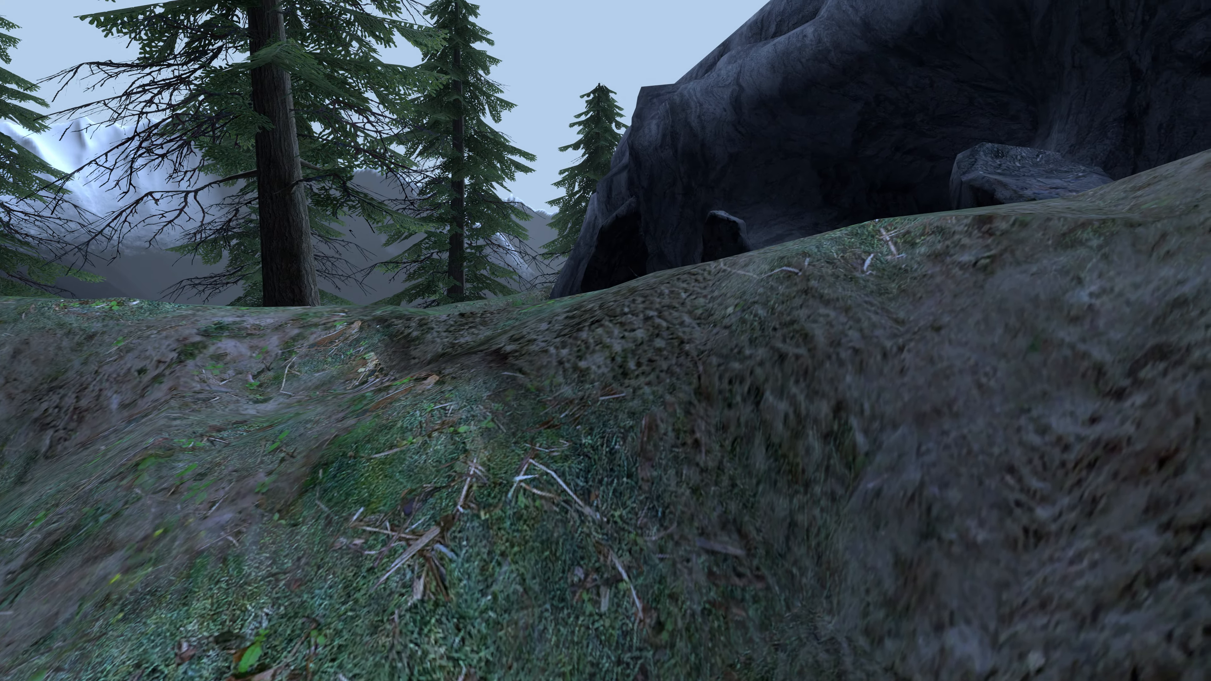
mouse_move(605, 341)
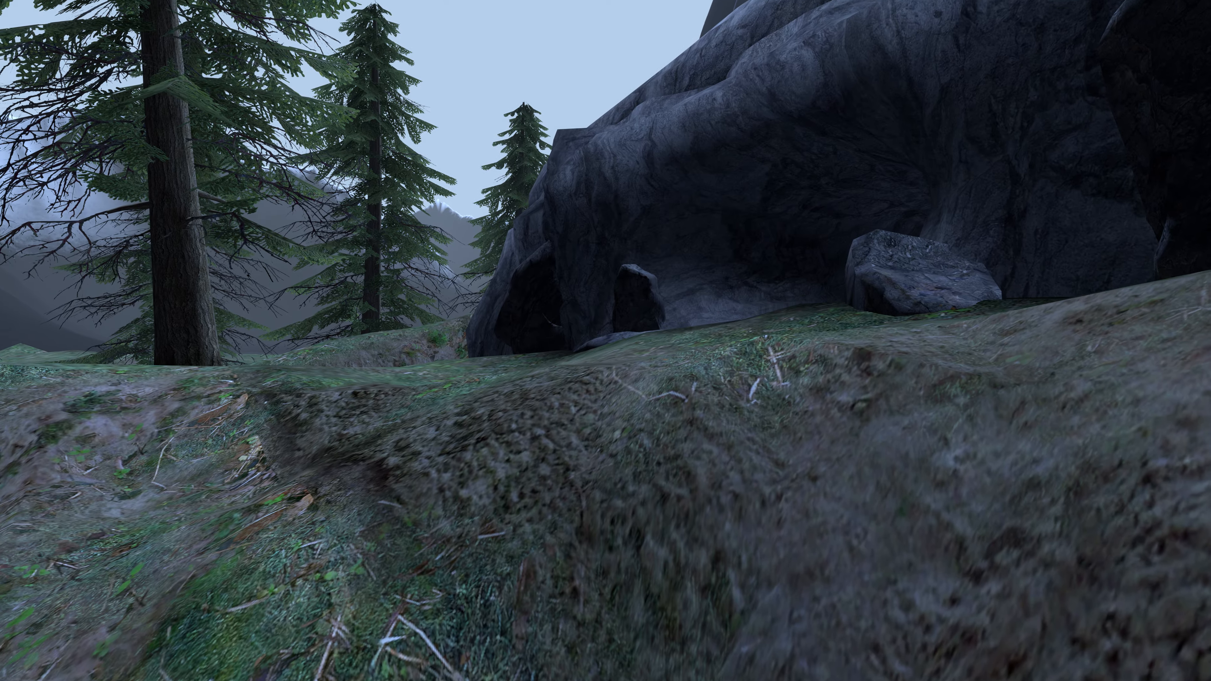
mouse_move(605, 340)
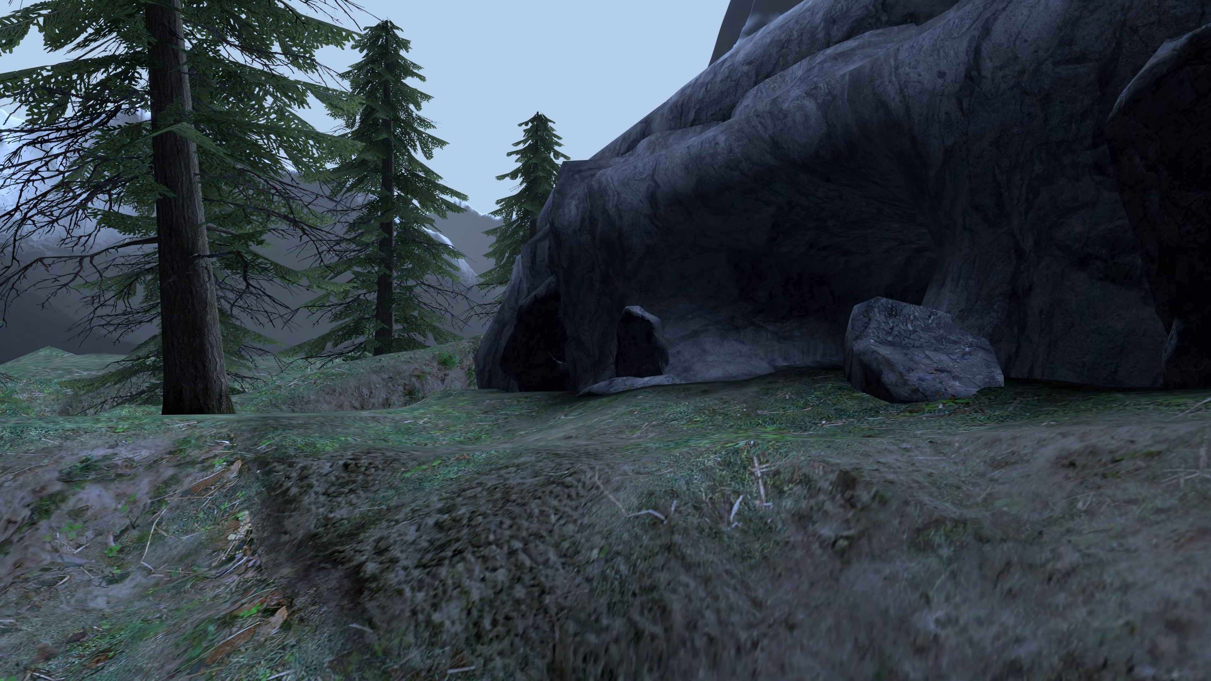